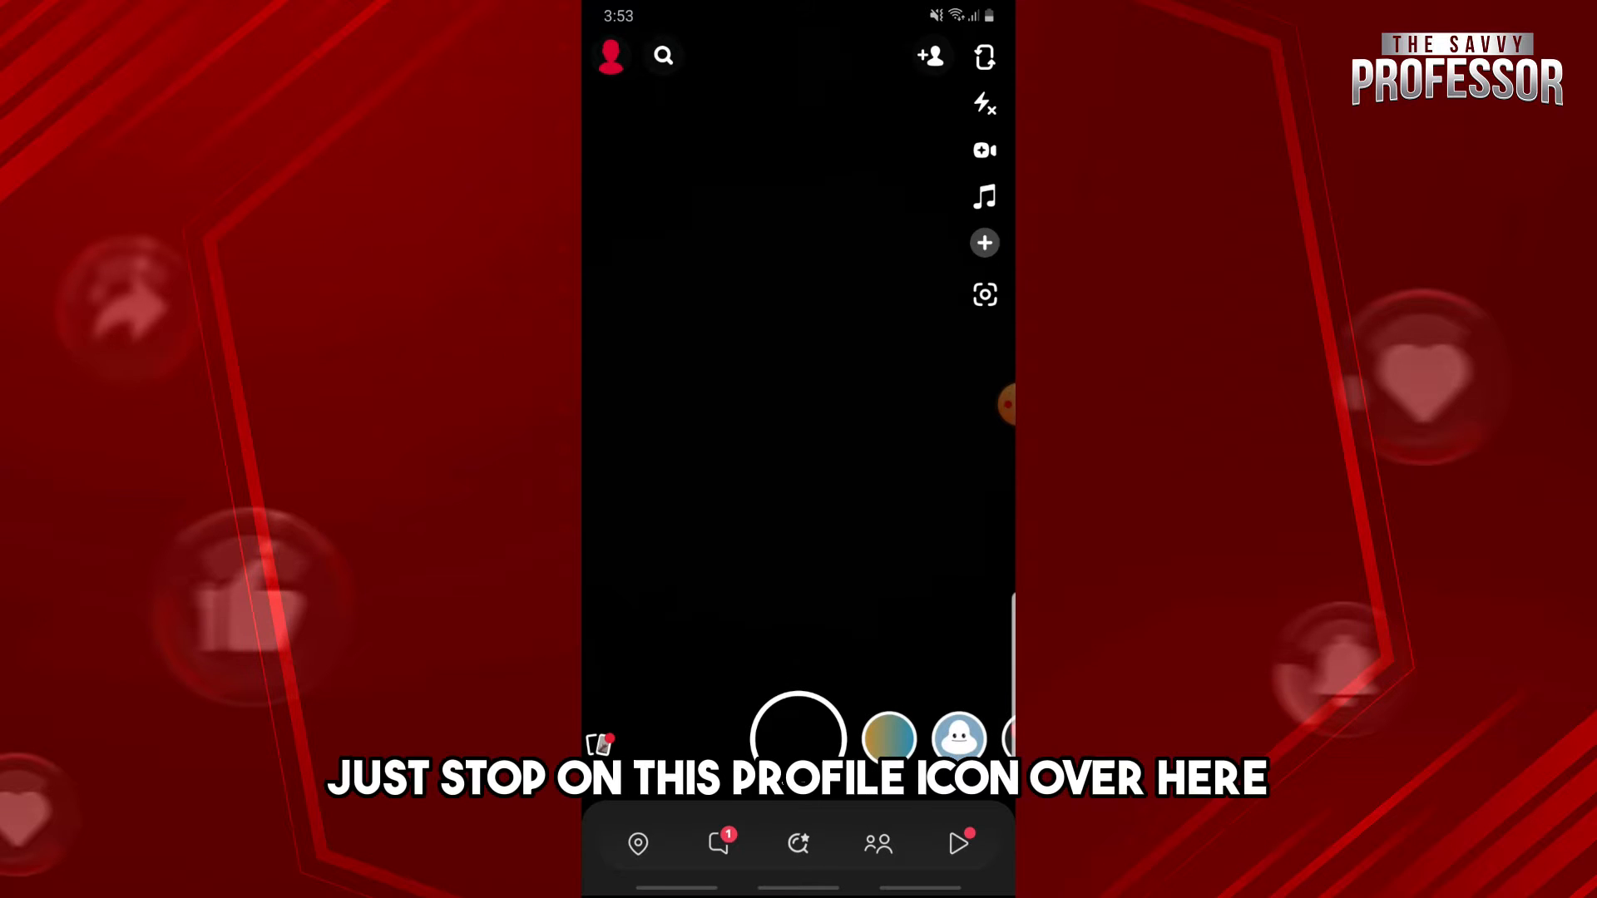
Open Snapchat settings from the profile and scroll to the Memories privacy option
left_click(609, 54)
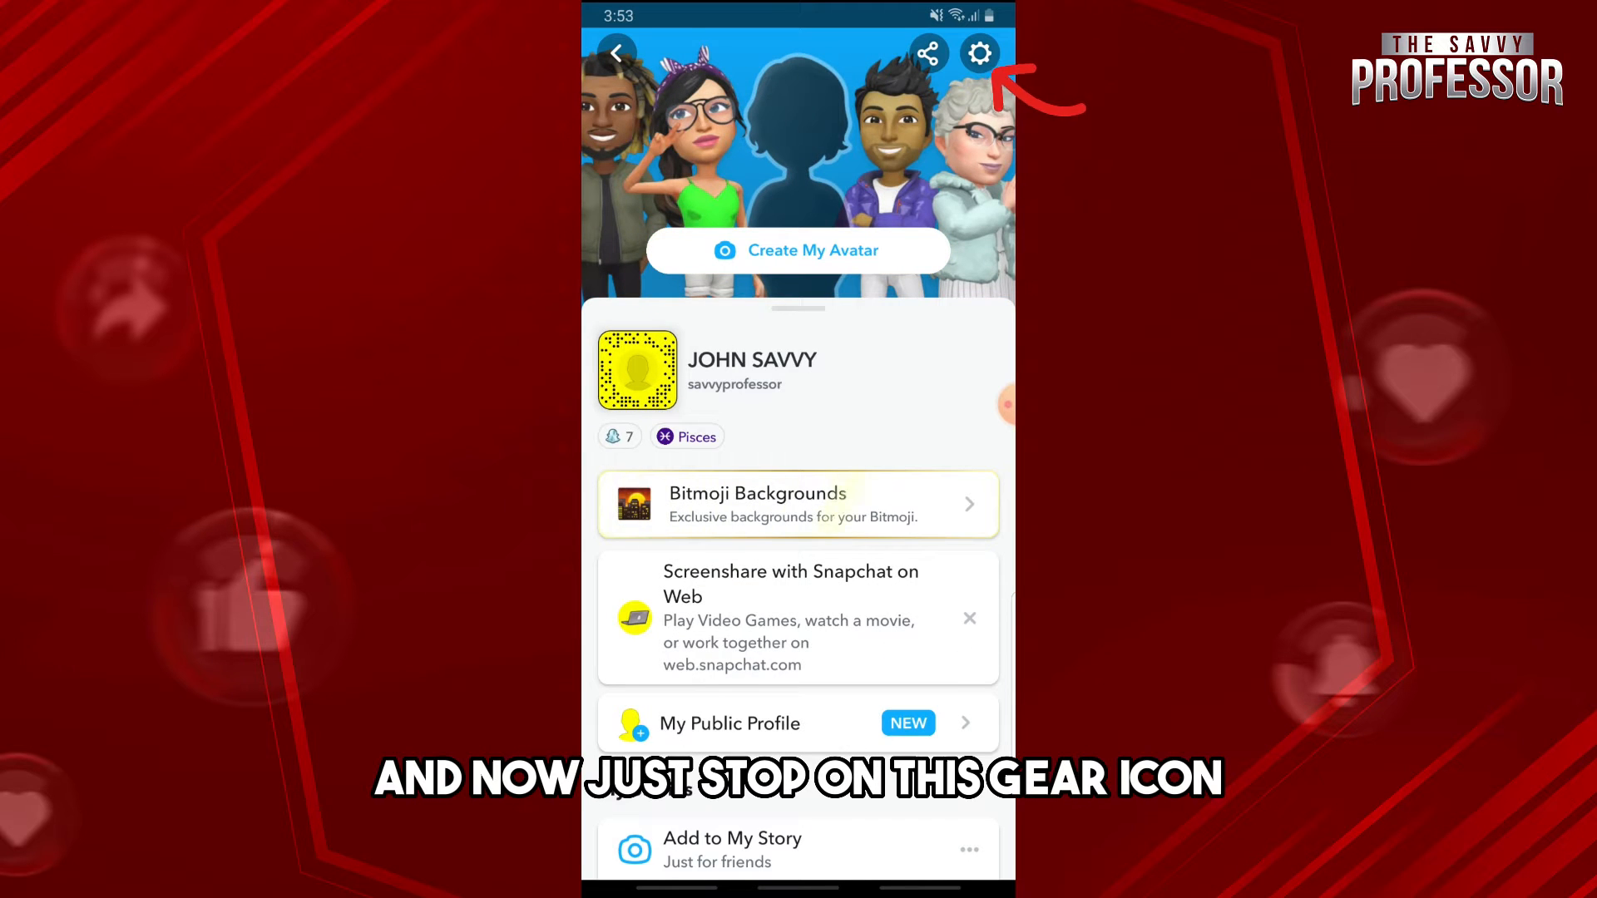
left_click(980, 53)
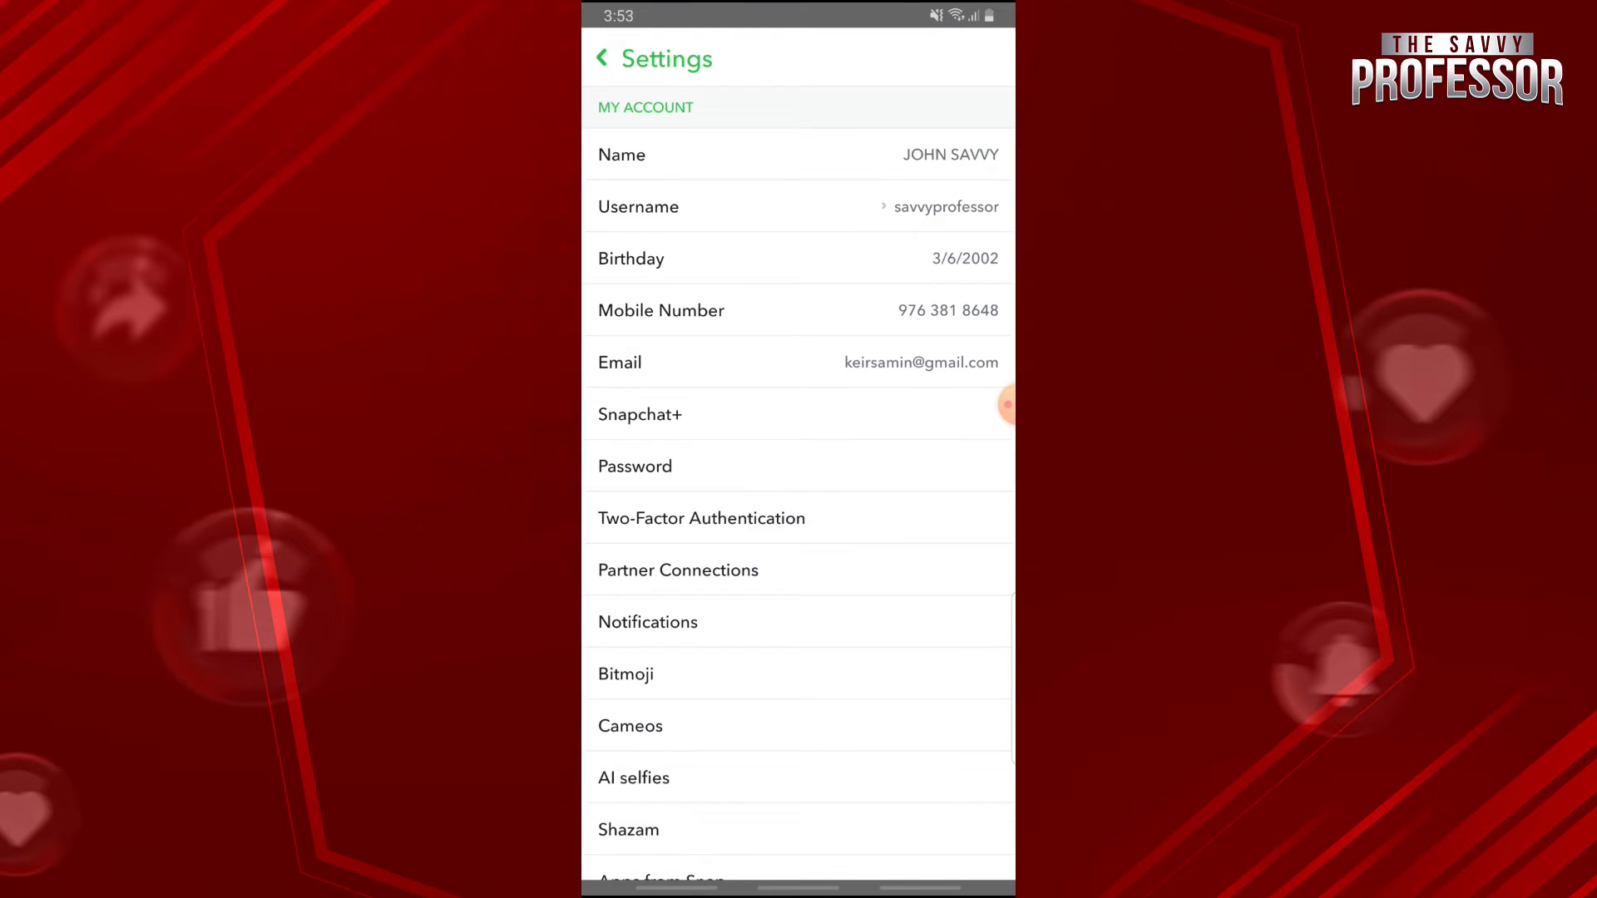
scroll("down", 3)
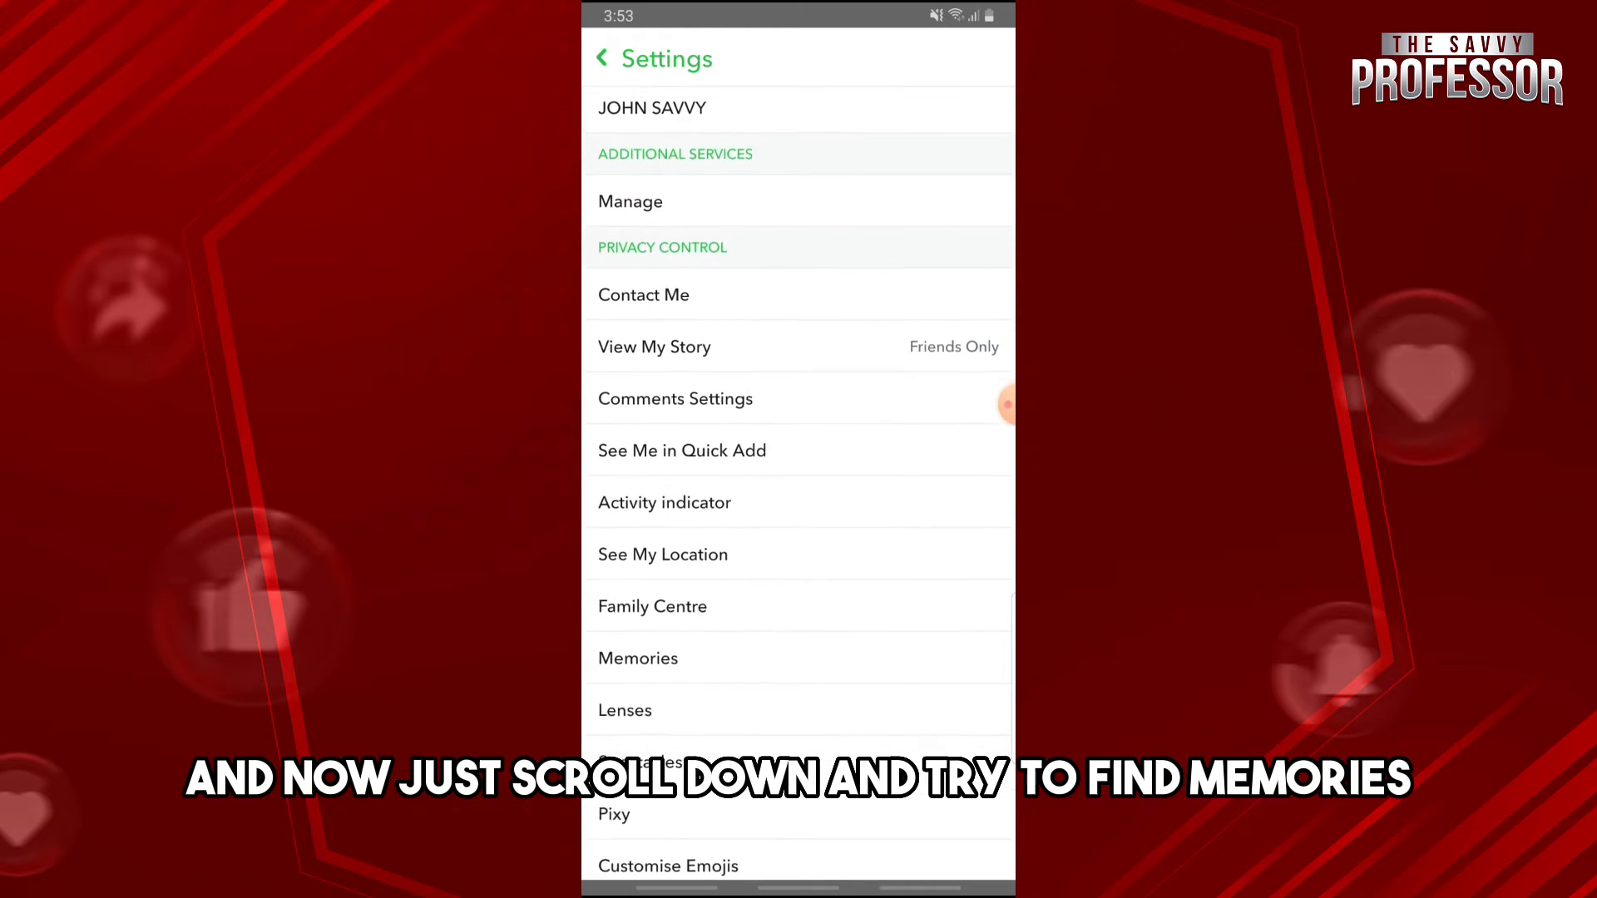
scroll("down", 3)
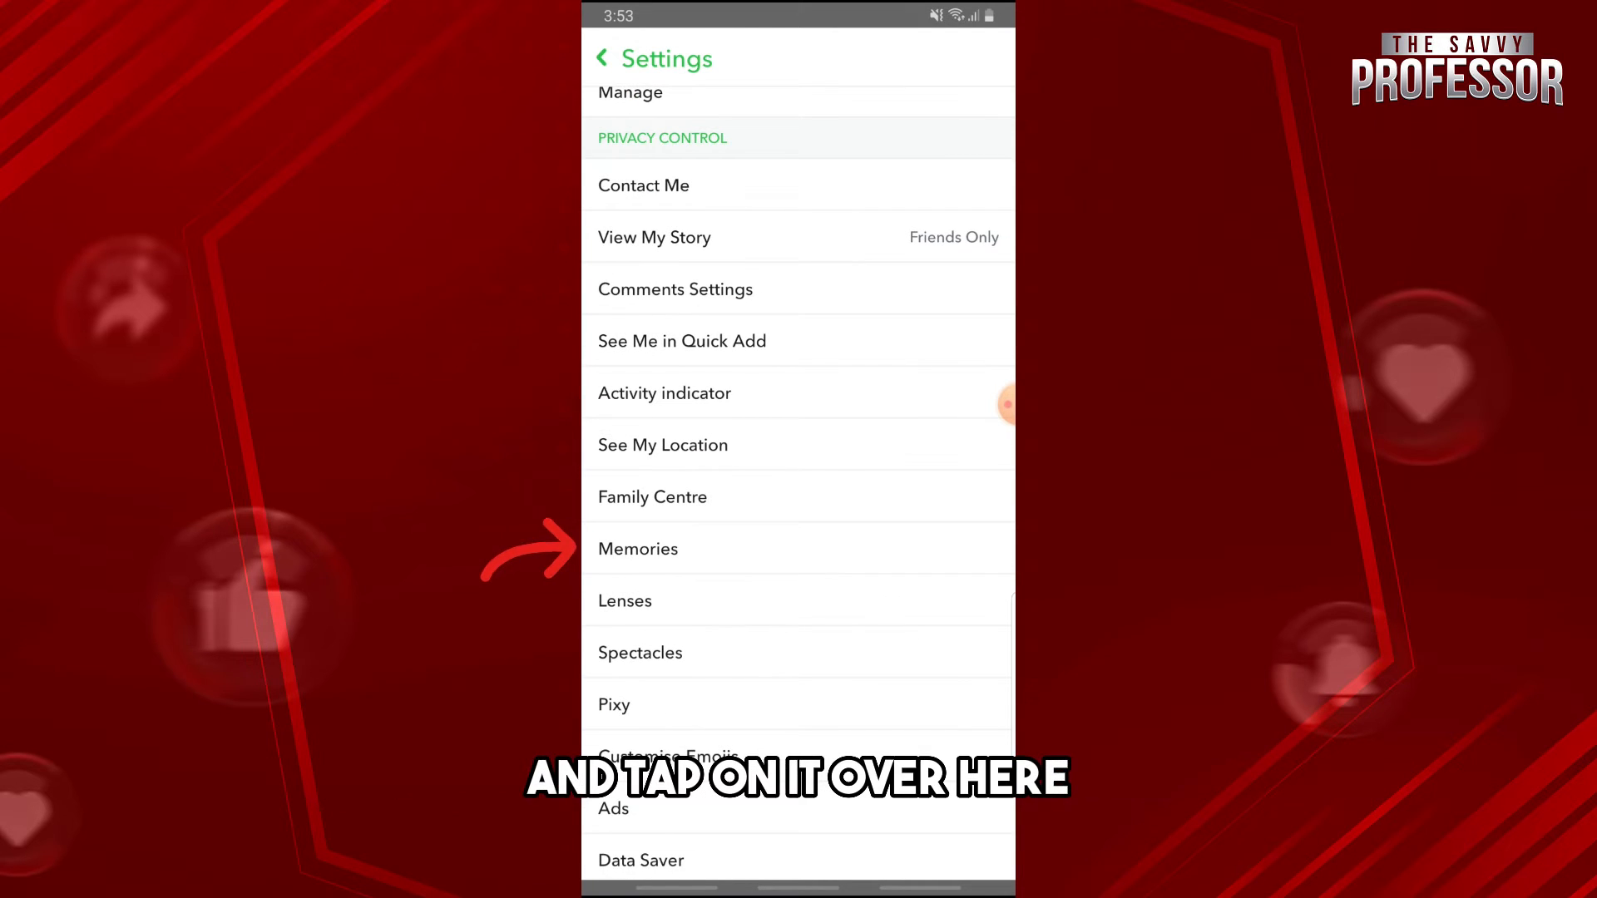
Set the Memories Save Button to Camera Roll only, then leave Snapchat
left_click(638, 549)
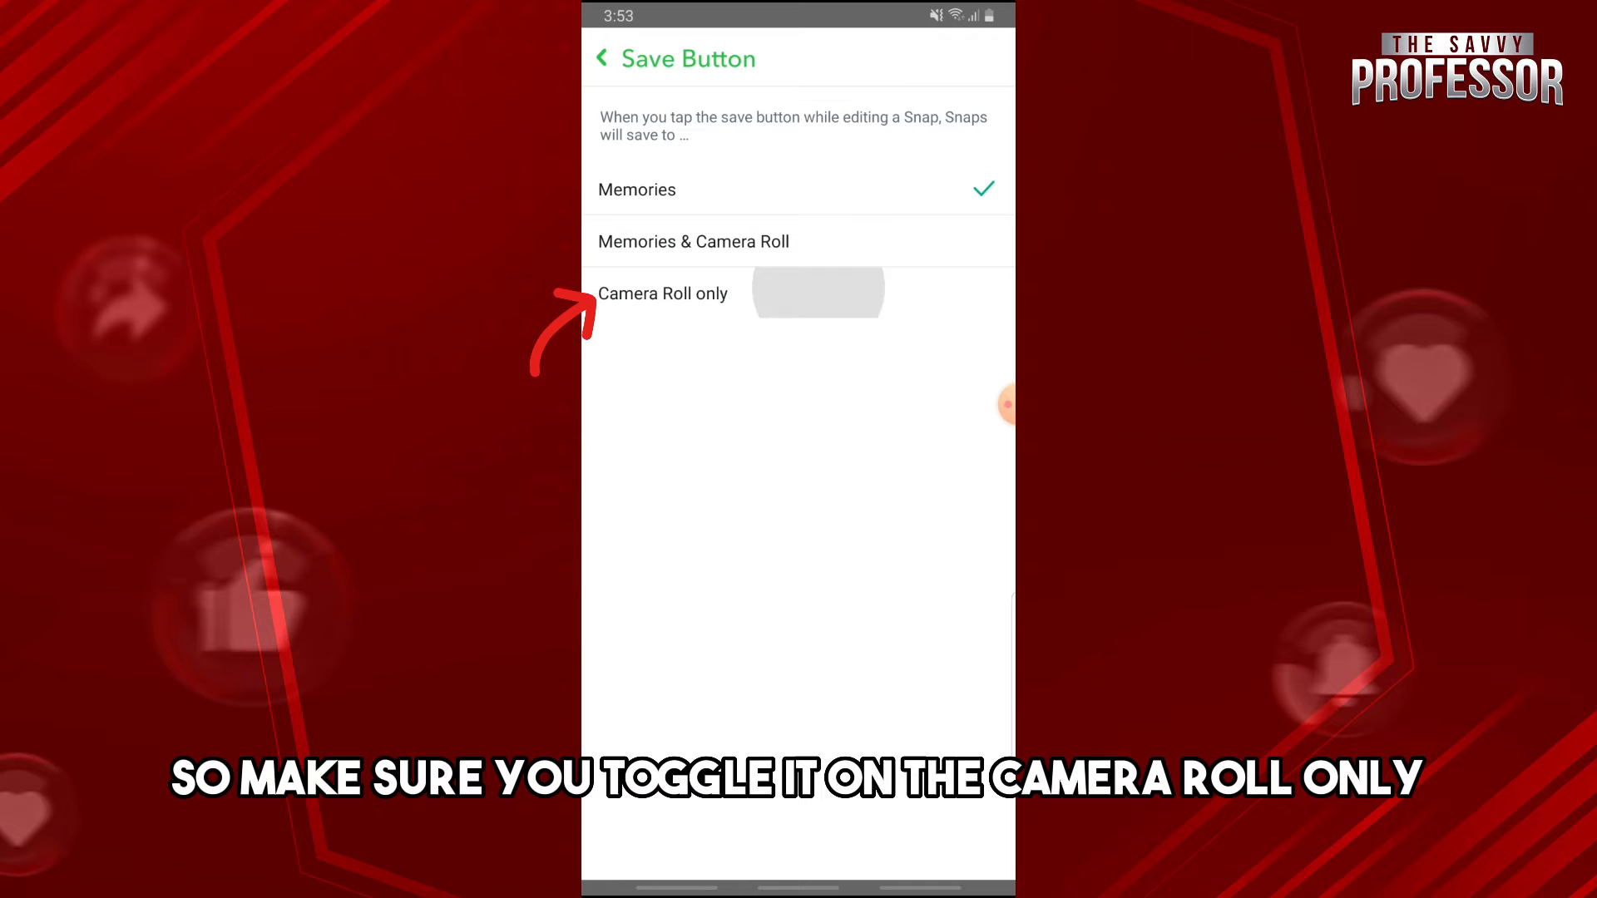
left_click(662, 294)
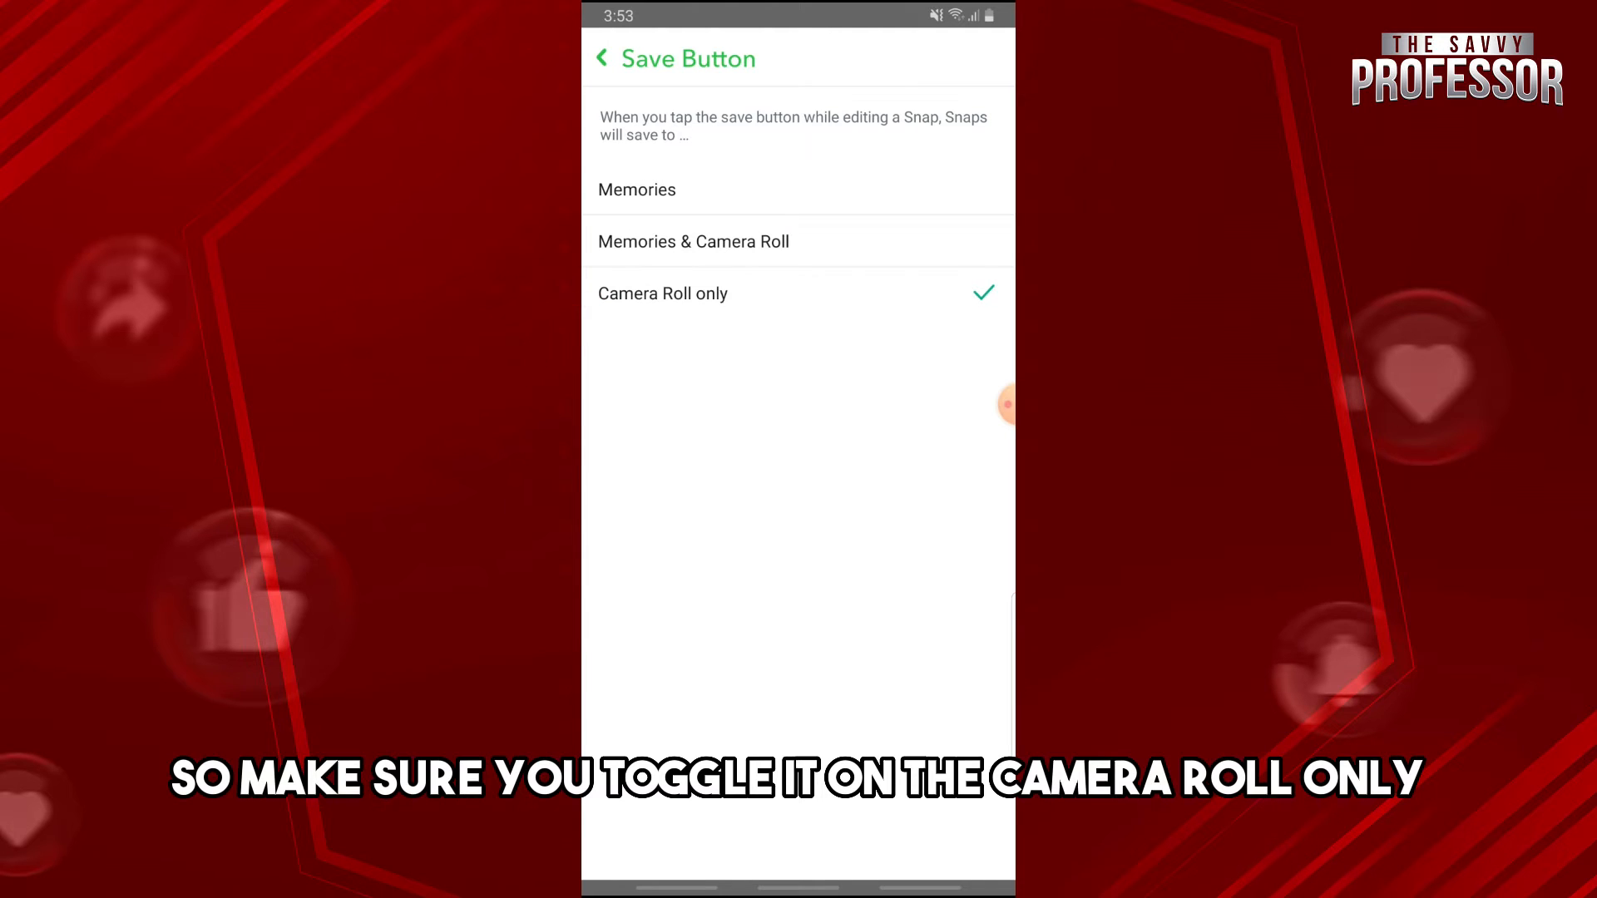
left_click(693, 241)
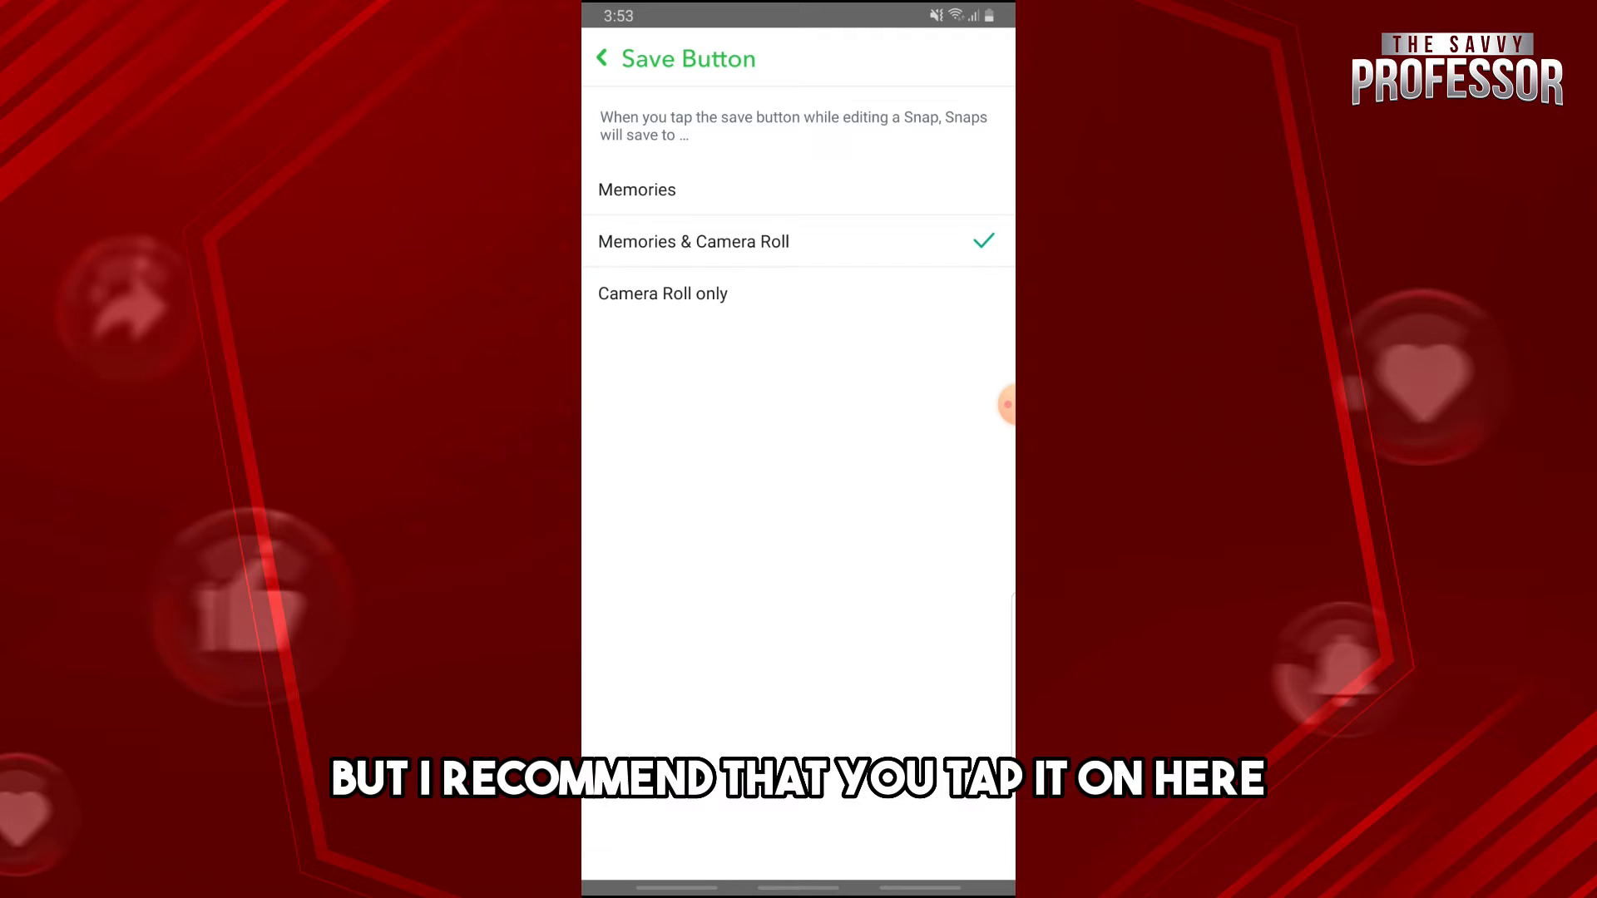
left_click(662, 294)
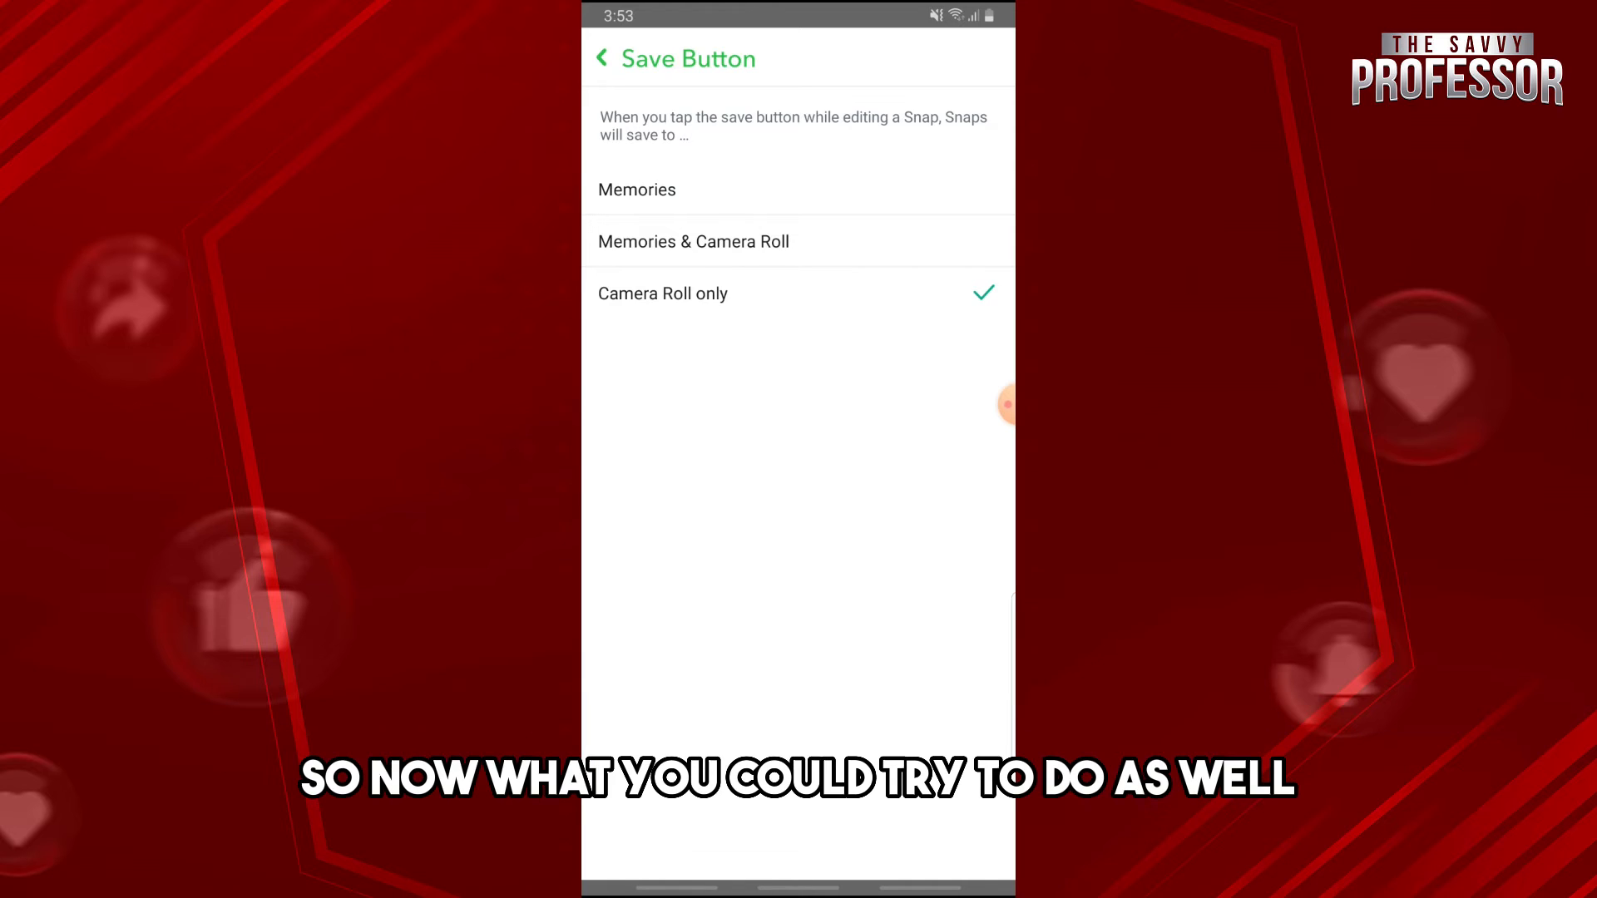
left_click(602, 58)
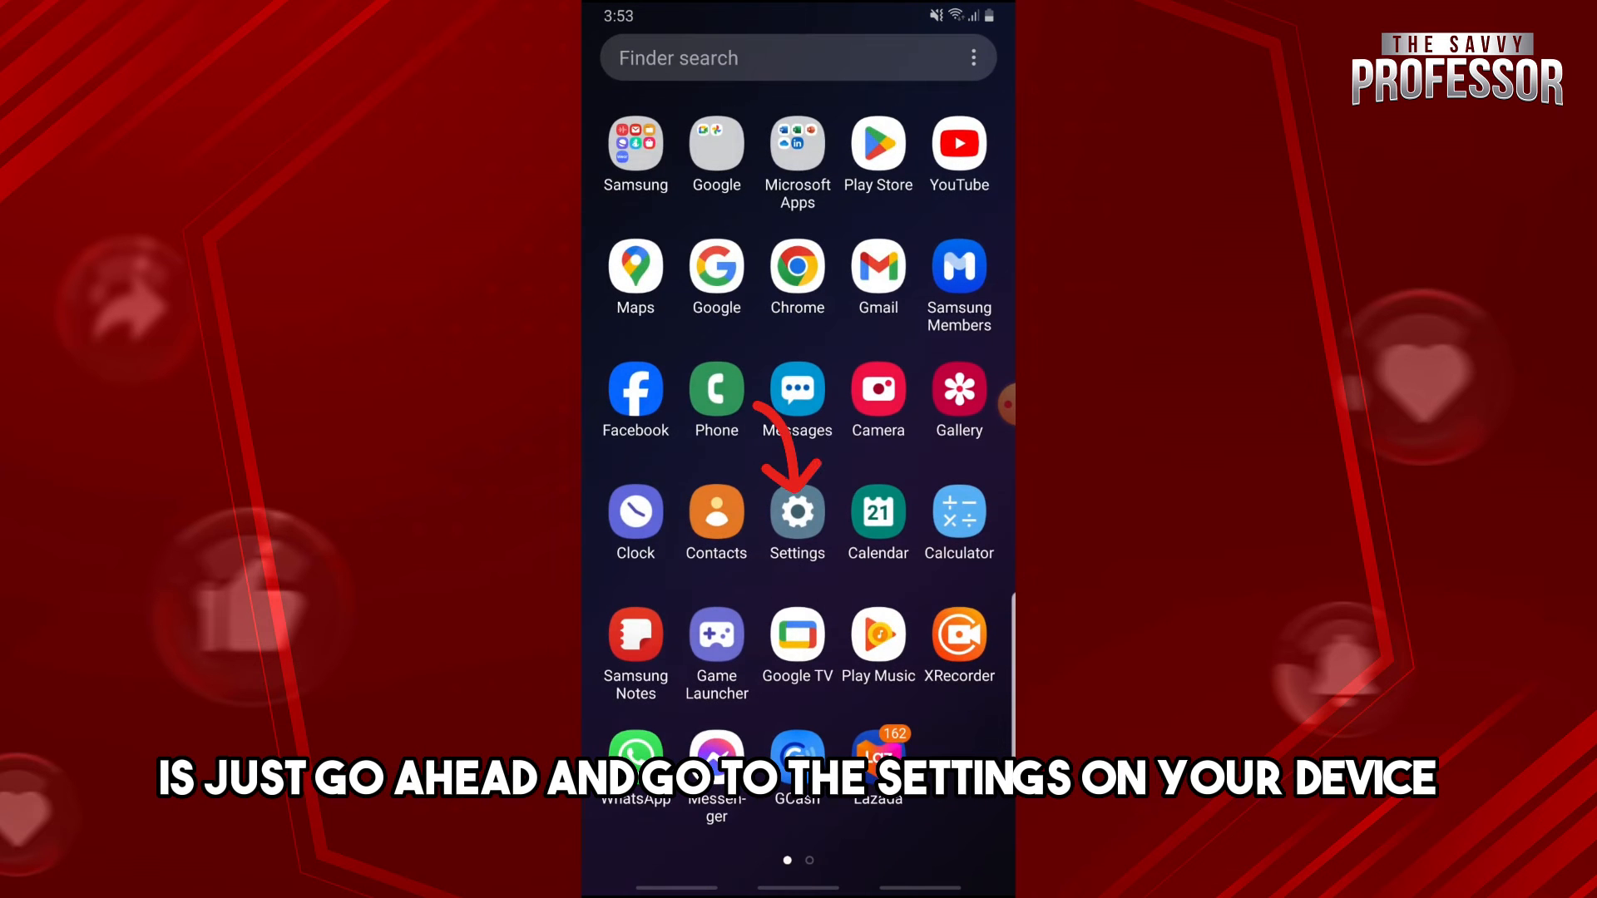
Open the phone's Settings, go to Apps and search 'sn' to reach Snapchat's app info
left_click(798, 514)
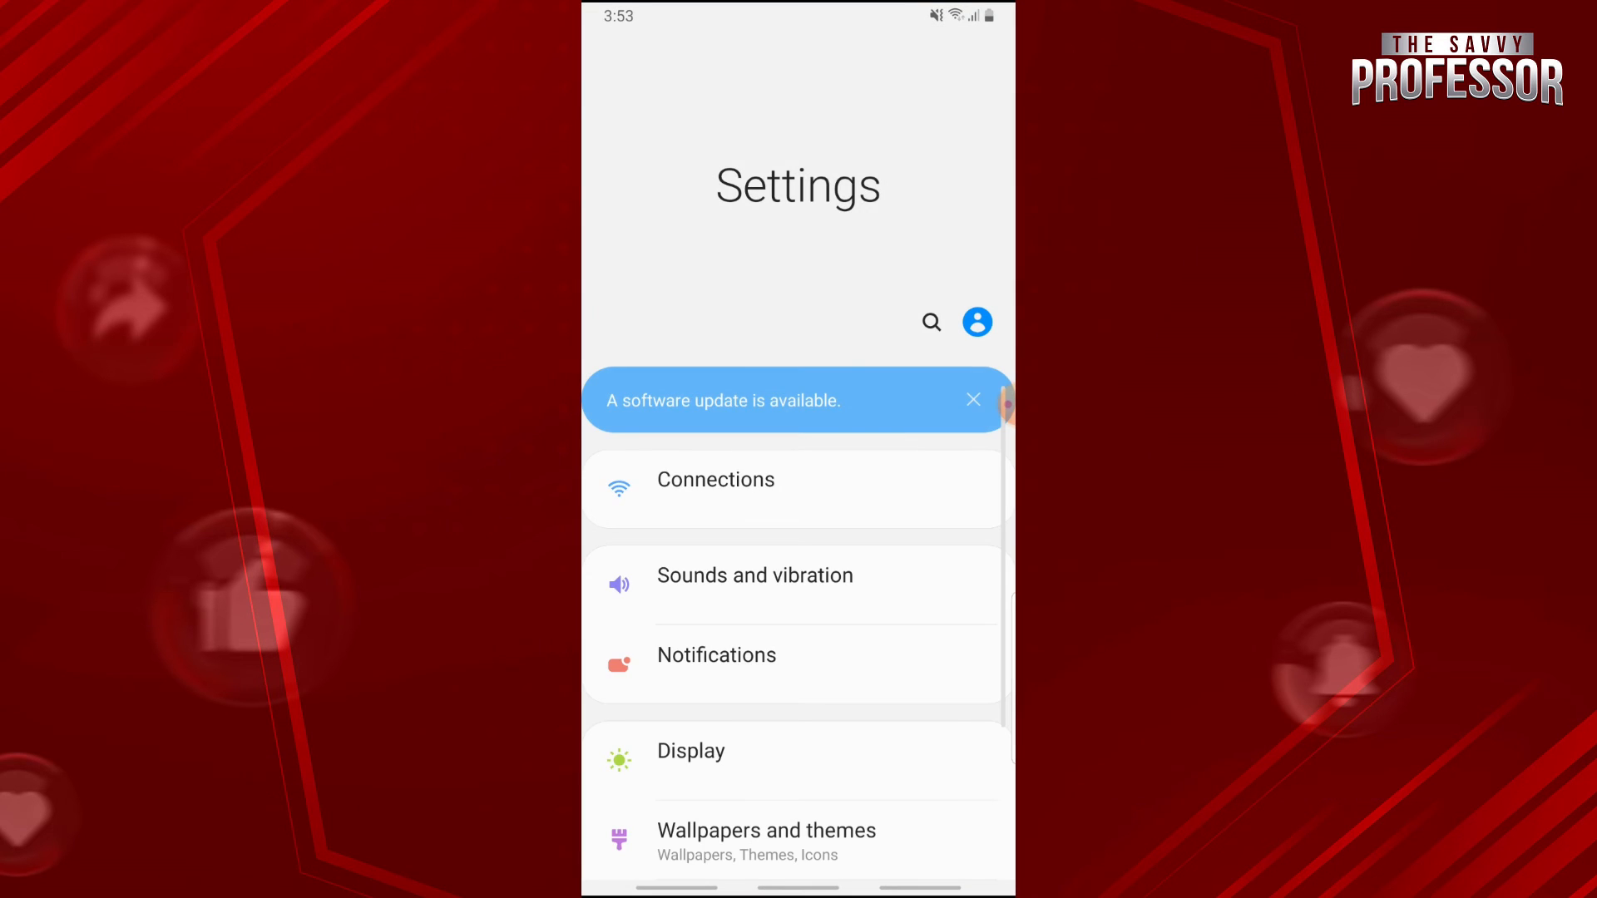
scroll("down", 3)
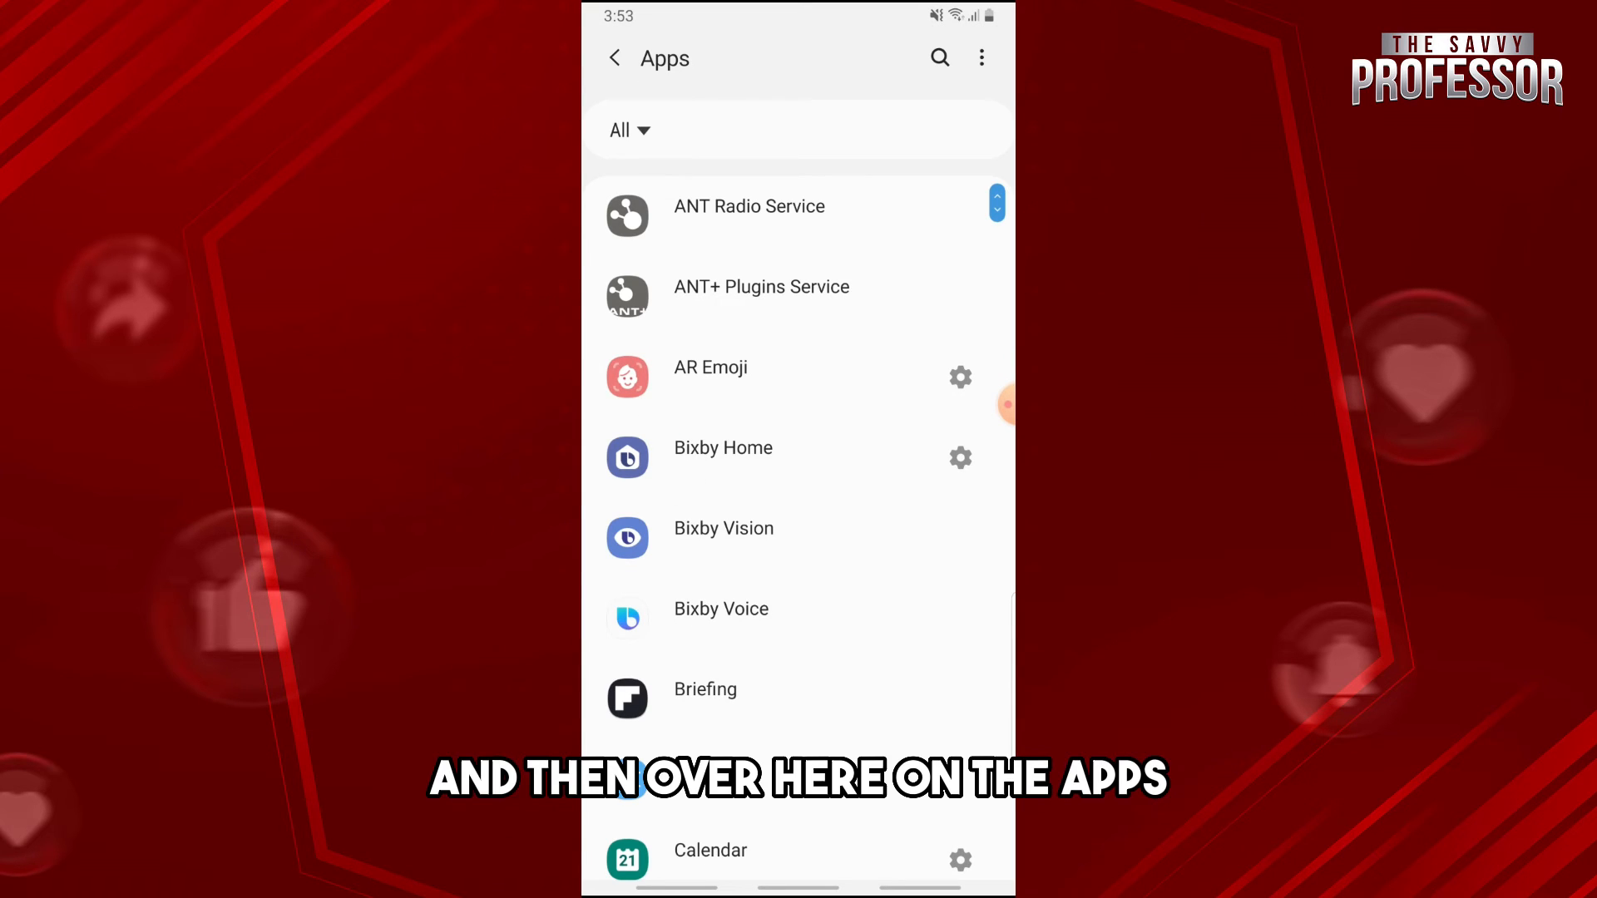
type("sn")
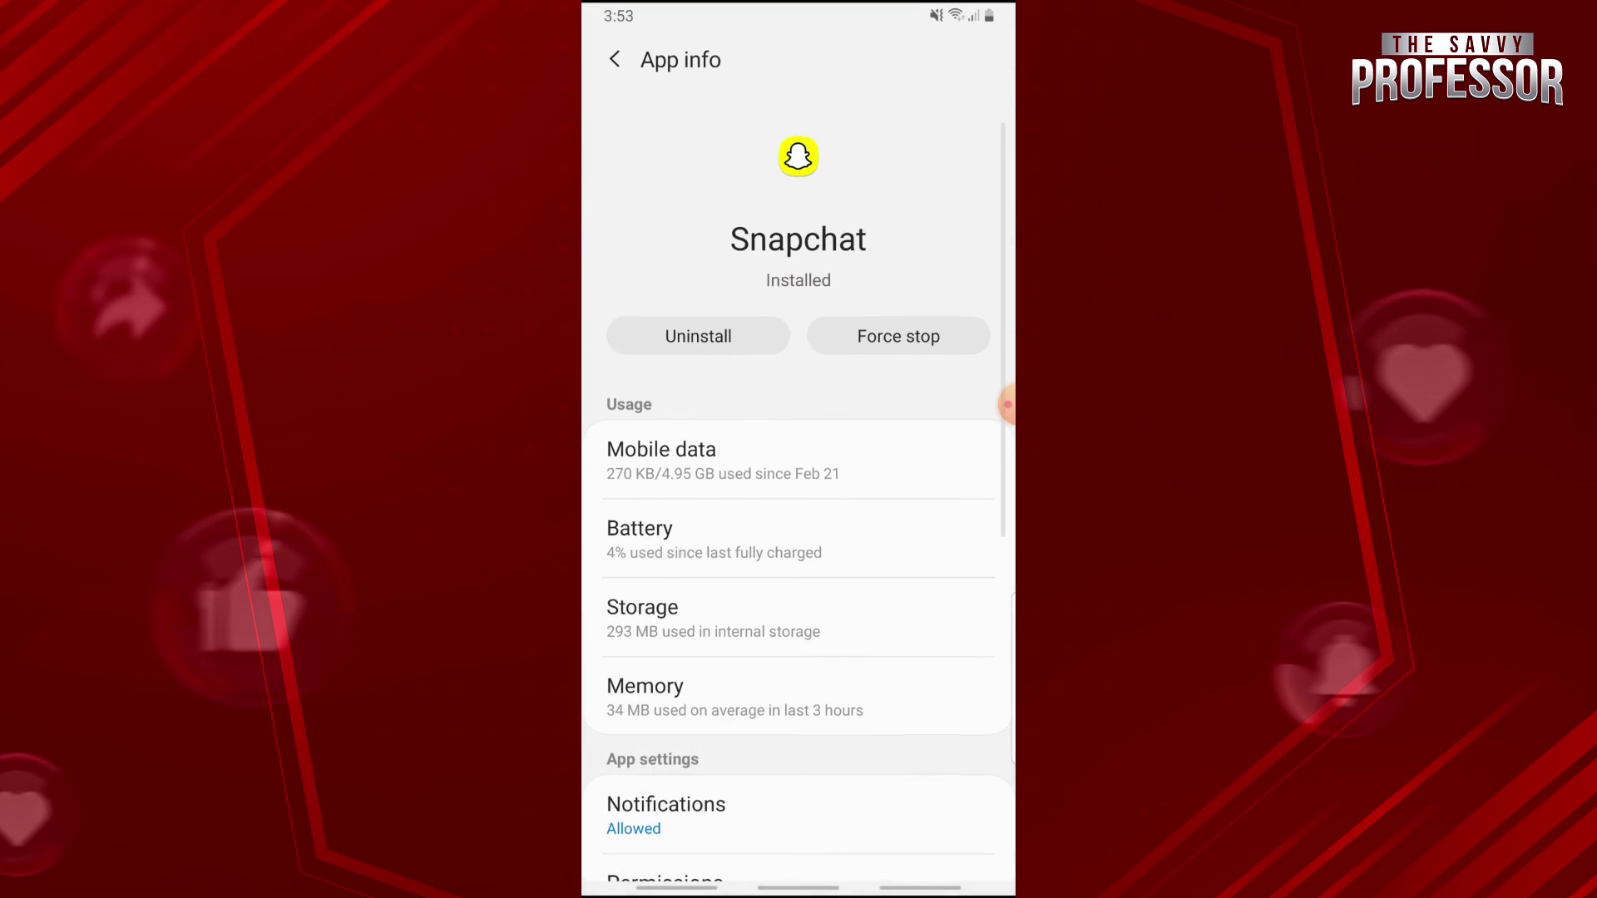
Grant Snapchat the Storage permission, keeping Camera enabled
scroll("up", 3)
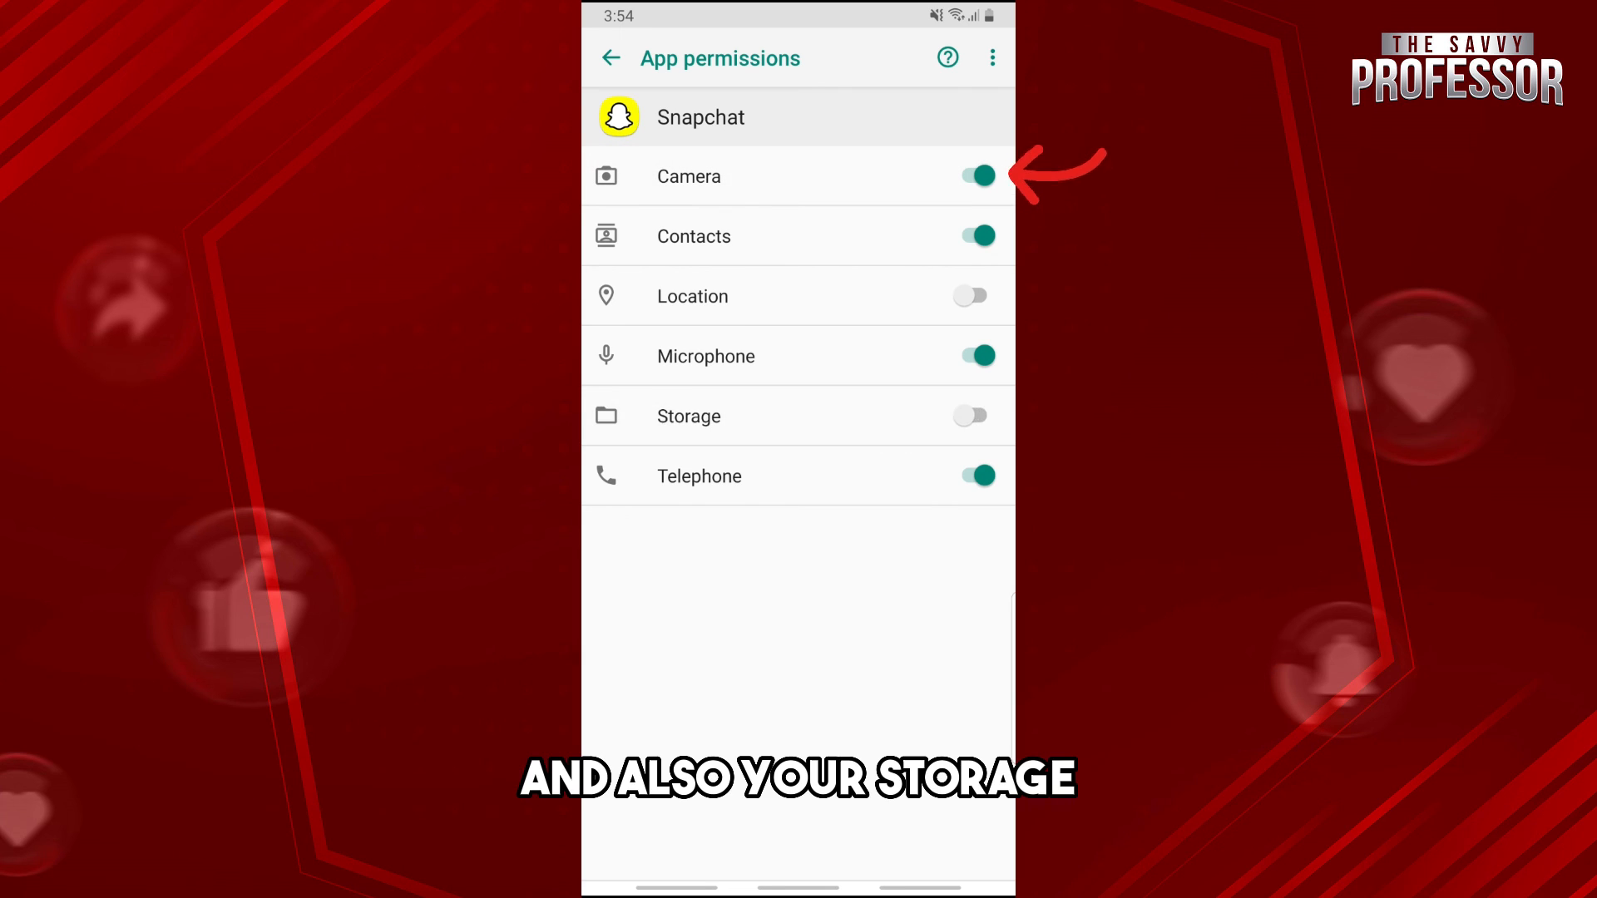
left_click(970, 416)
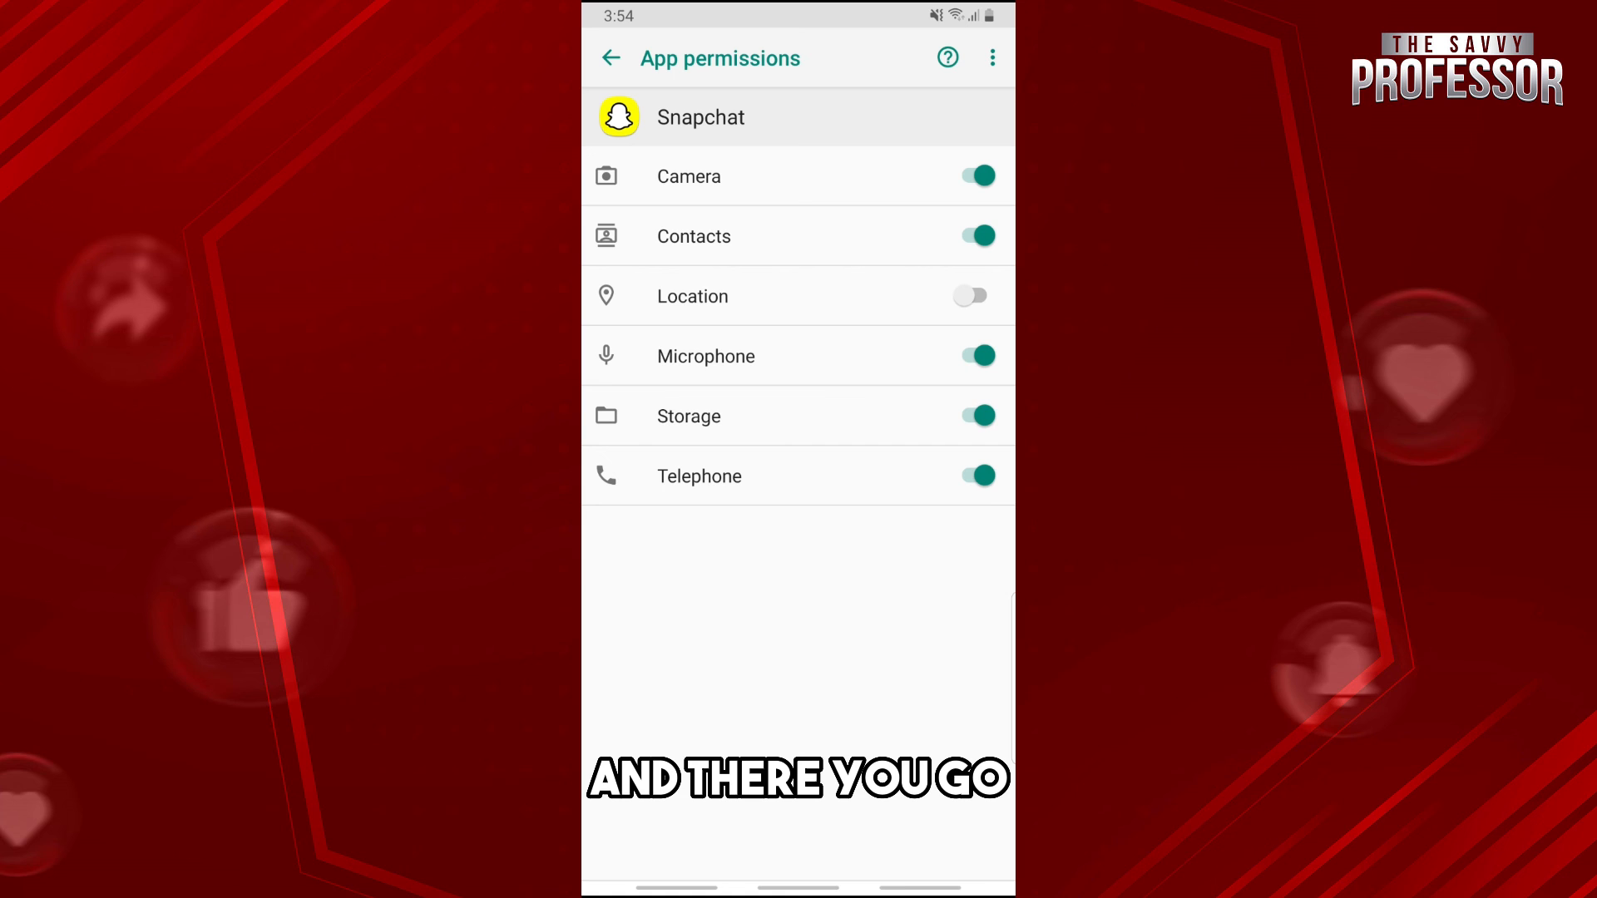